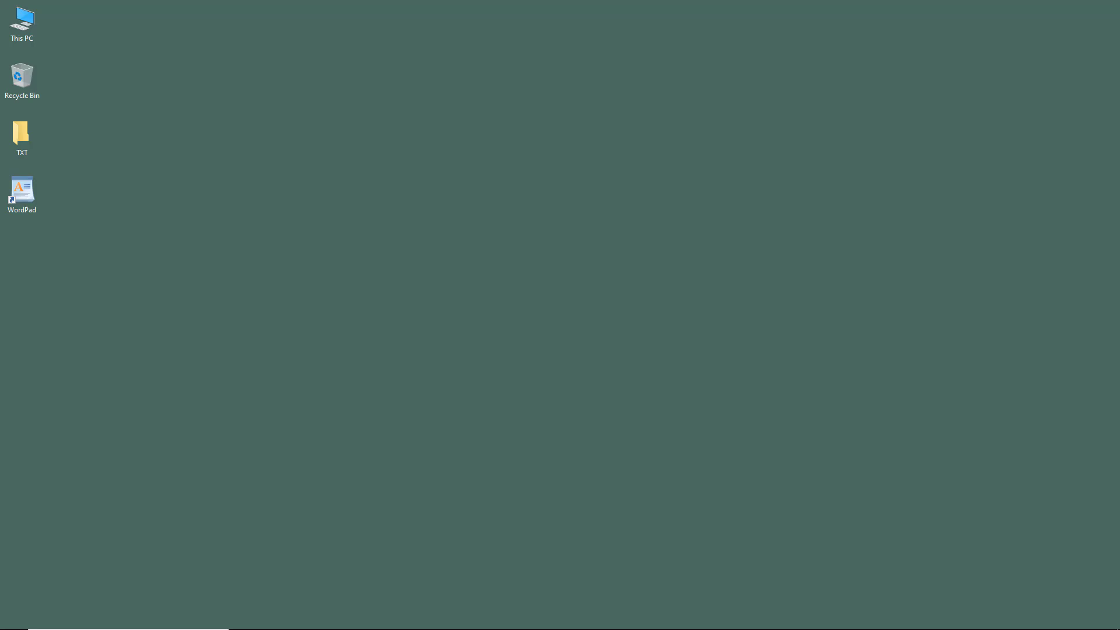
mouse_move(730, 282)
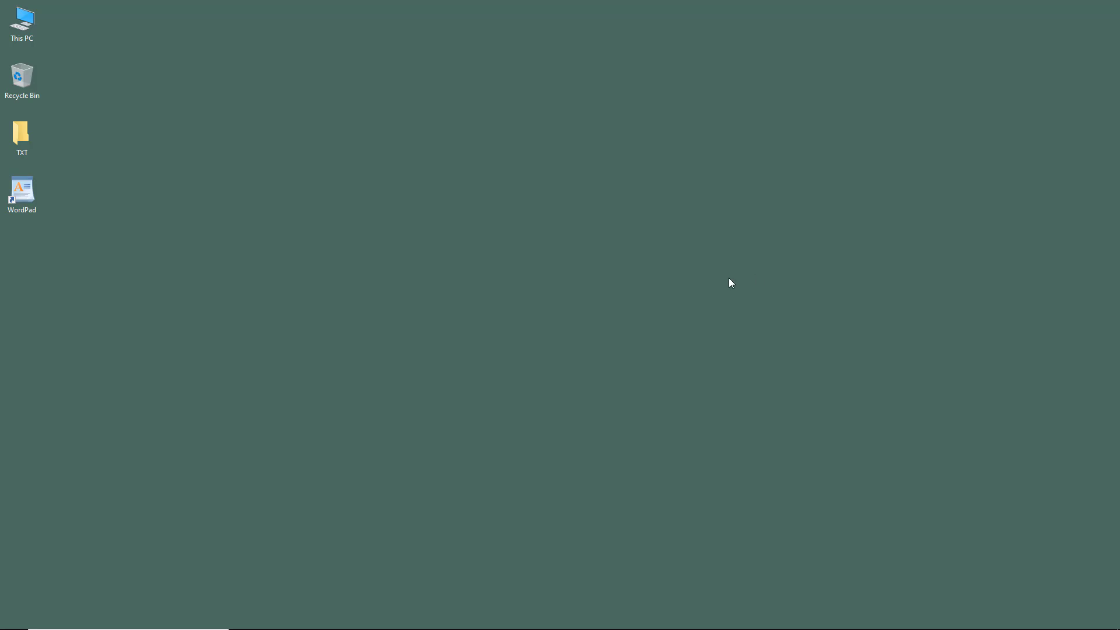
mouse_move(693, 267)
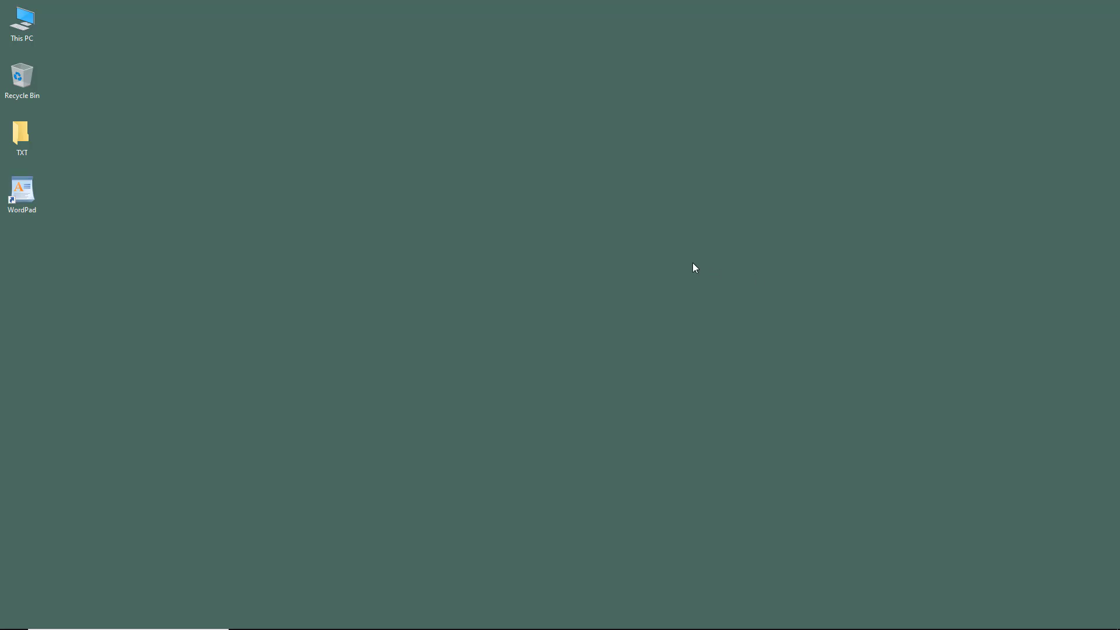
mouse_move(579, 292)
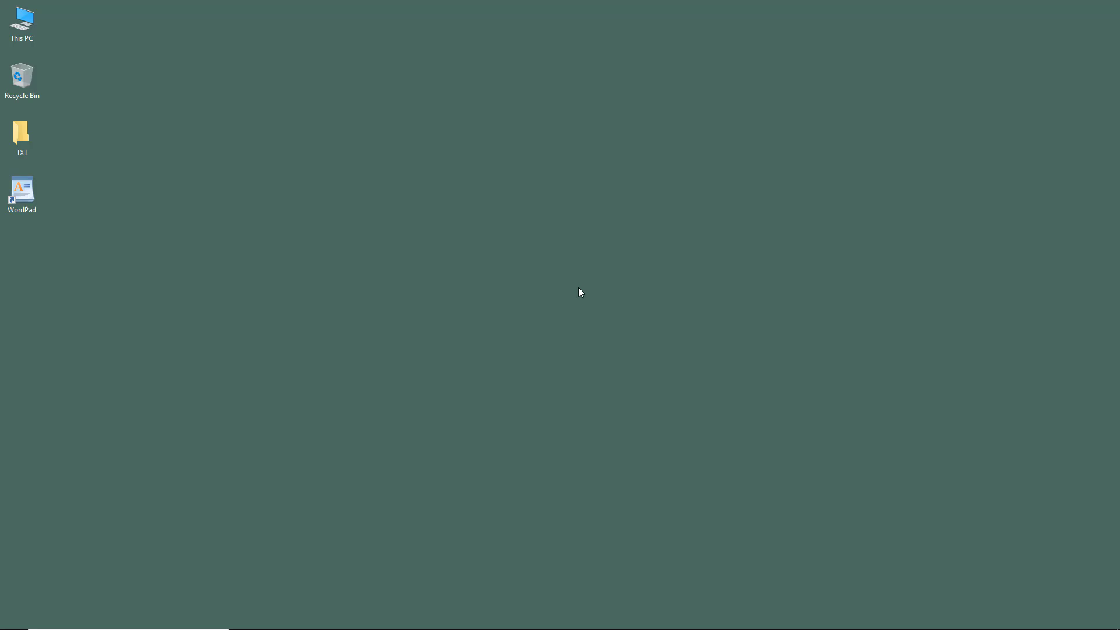
mouse_move(504, 273)
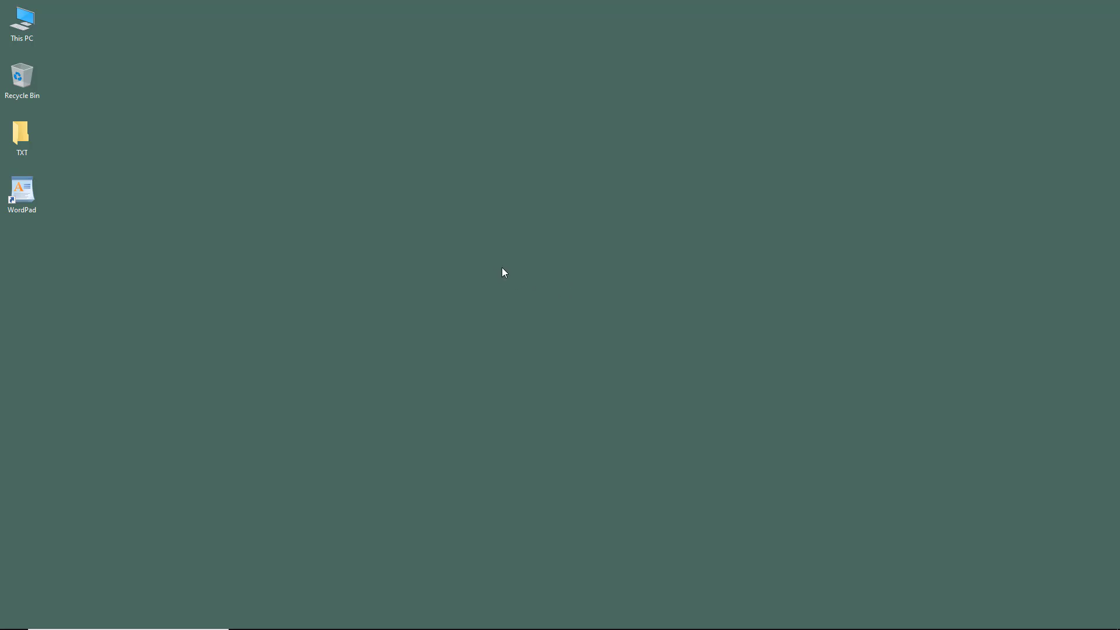
mouse_move(492, 269)
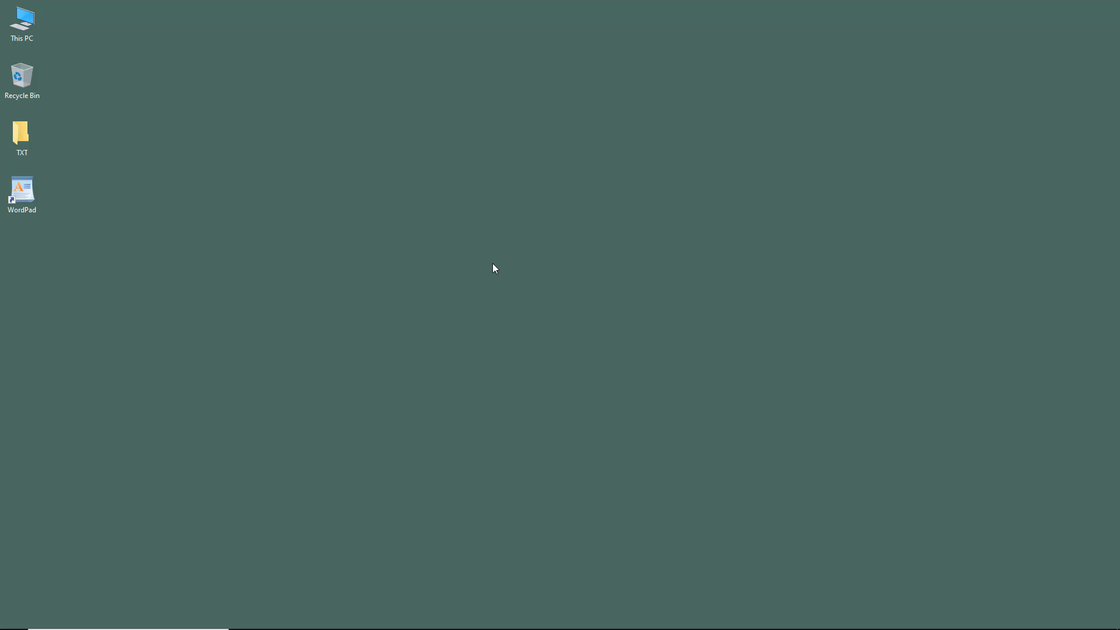
mouse_move(152, 254)
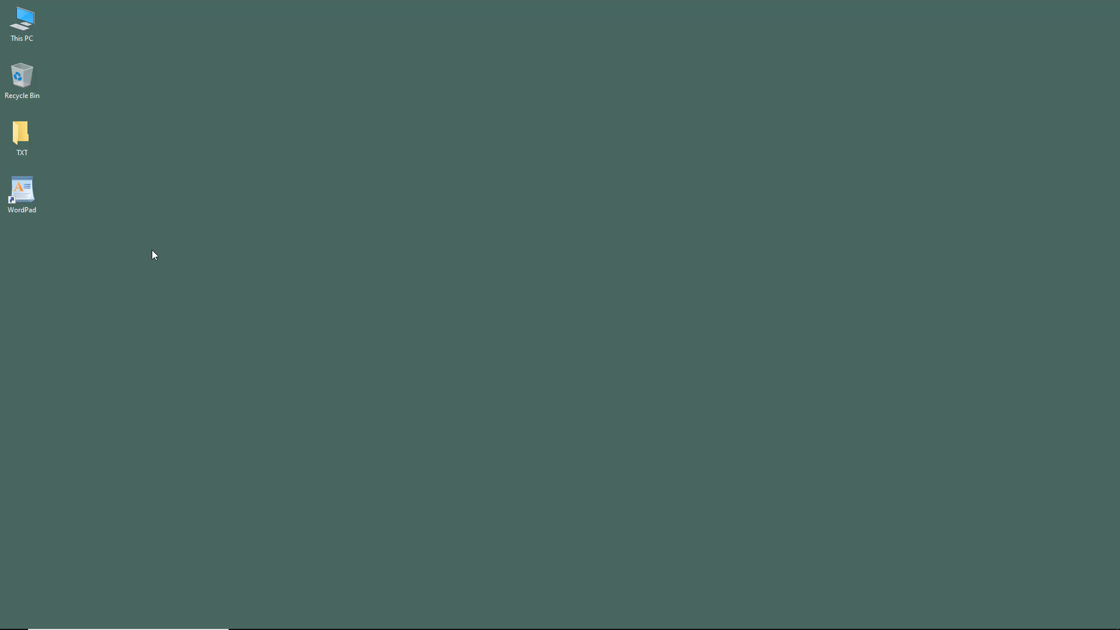
mouse_move(153, 249)
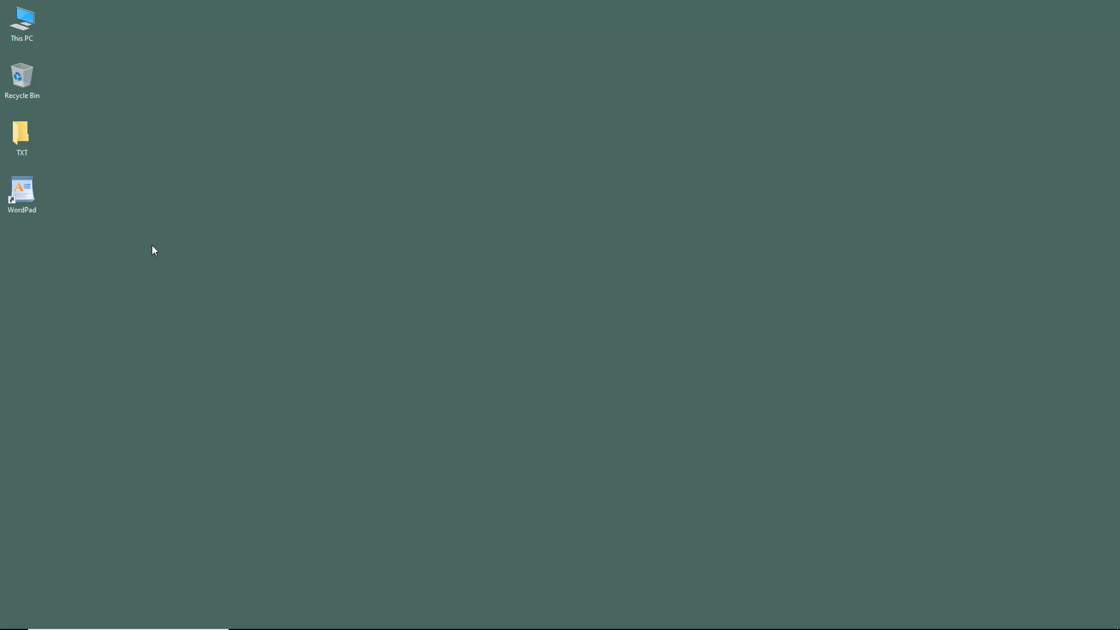
mouse_move(154, 244)
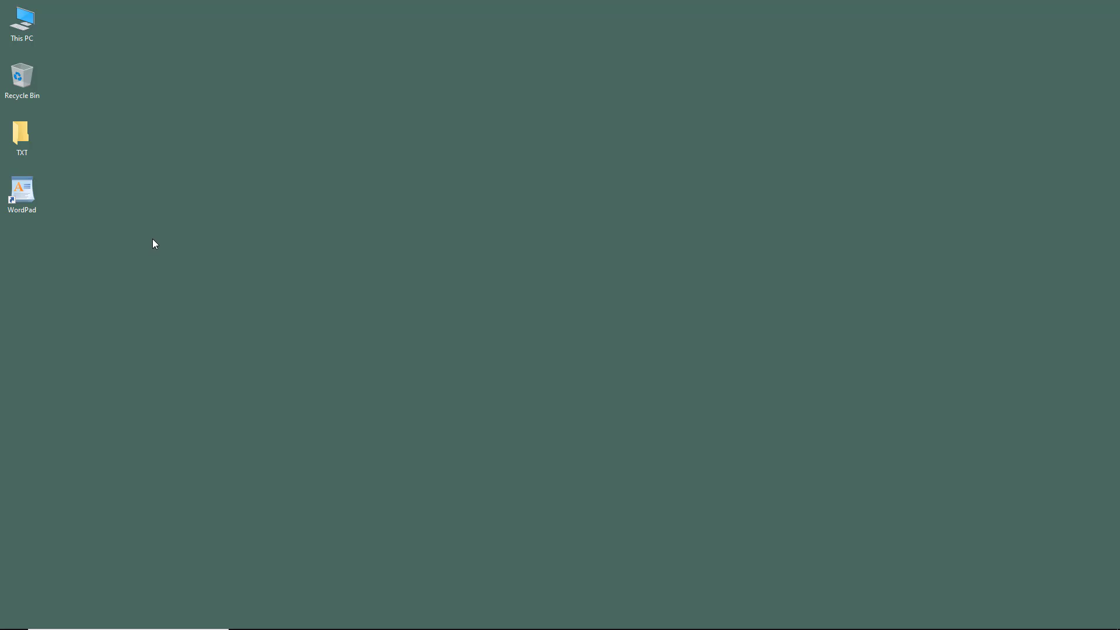
mouse_move(89, 208)
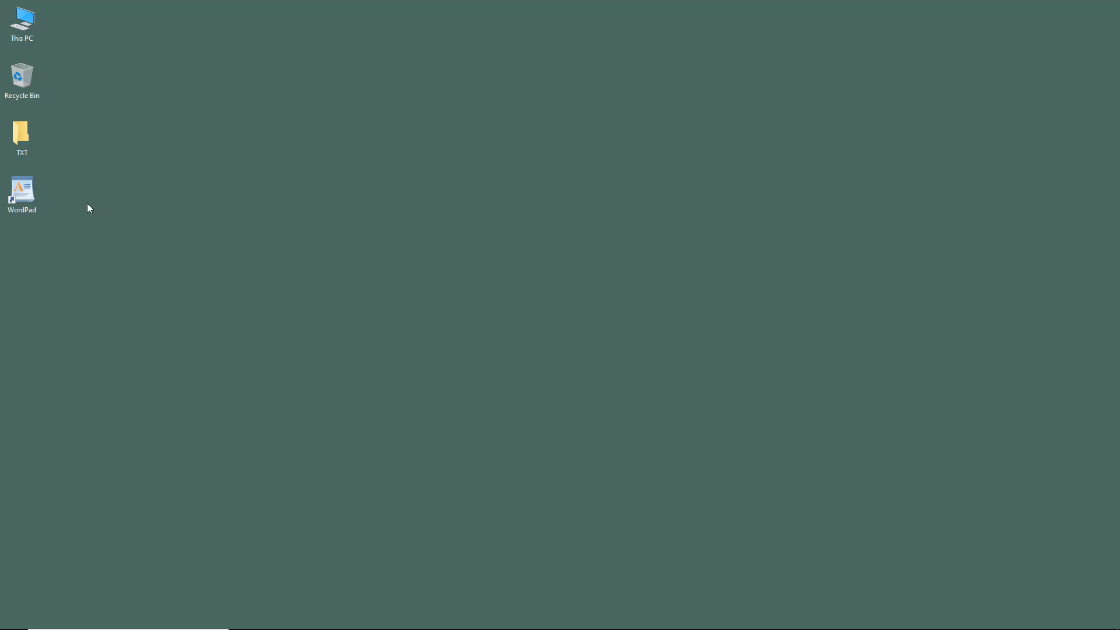
mouse_move(65, 208)
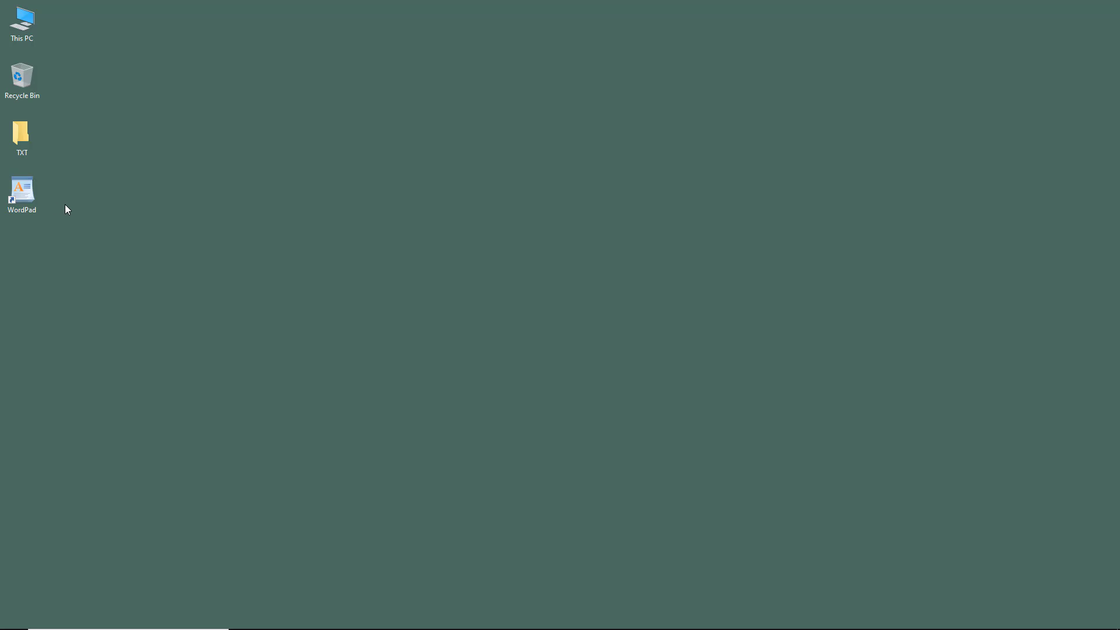
- Launch WordPad with a blank document and show the View ribbon's zoom, ruler and status bar settings
click(21, 189)
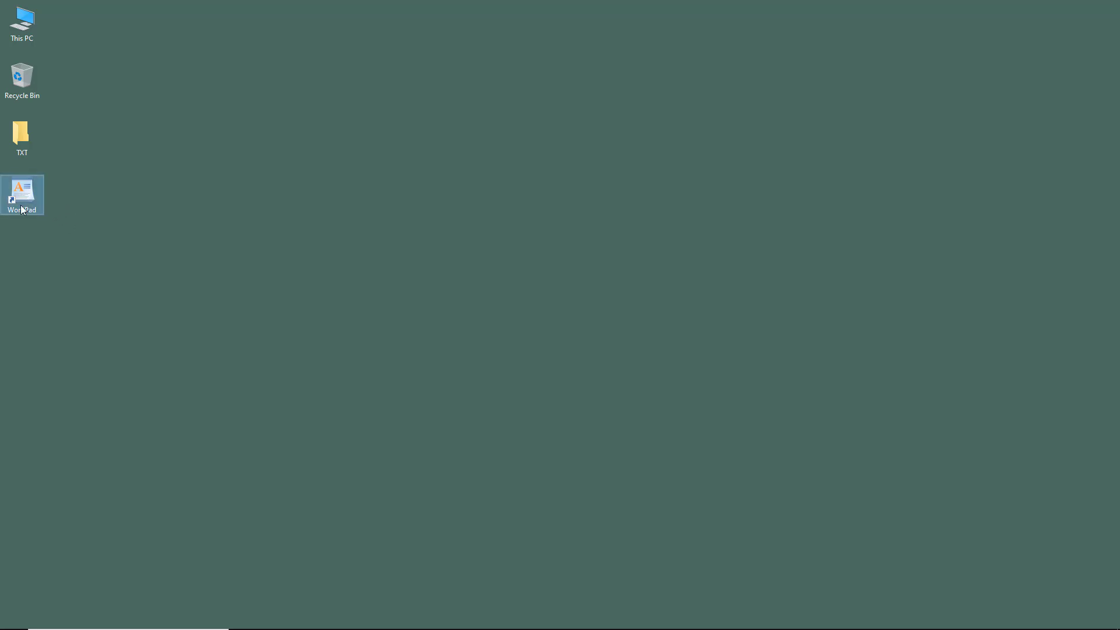
mouse_move(38, 187)
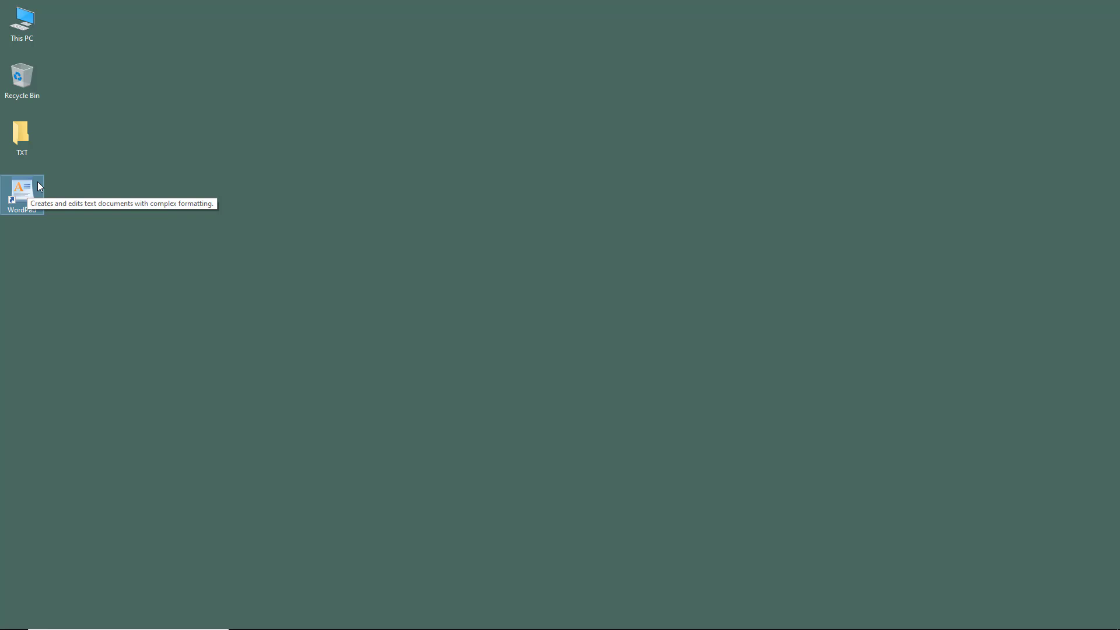
mouse_move(25, 230)
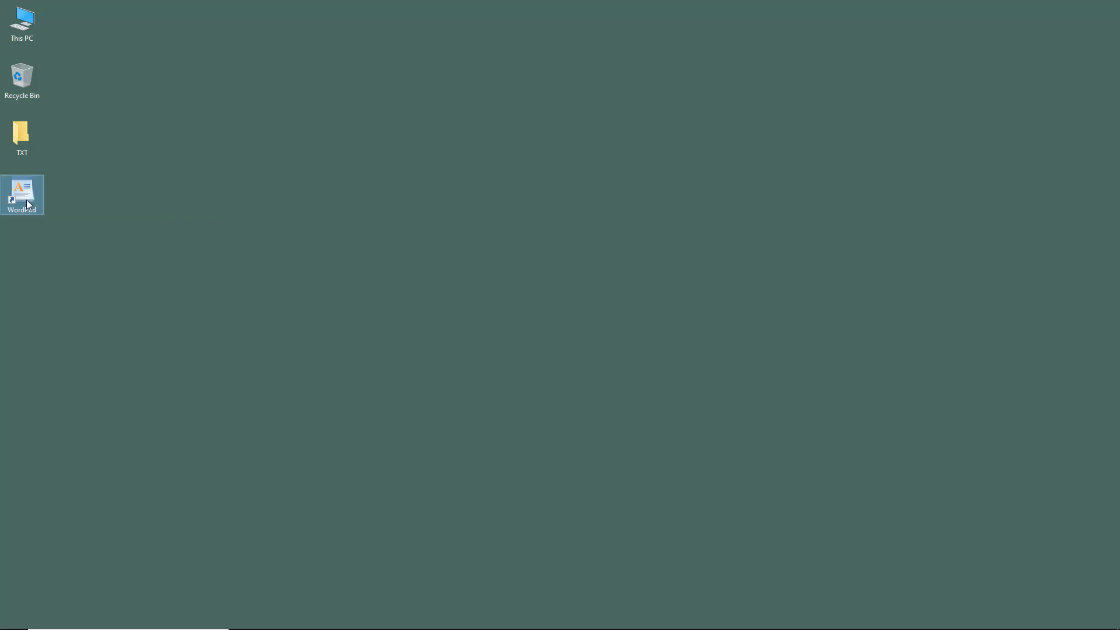
double_click(22, 194)
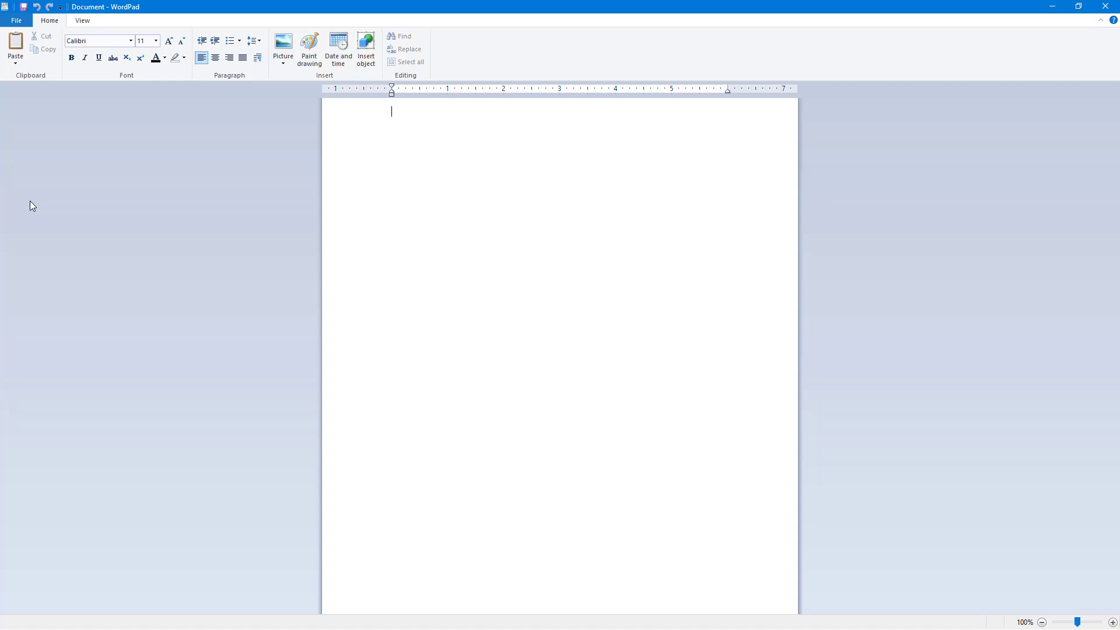
mouse_move(45, 213)
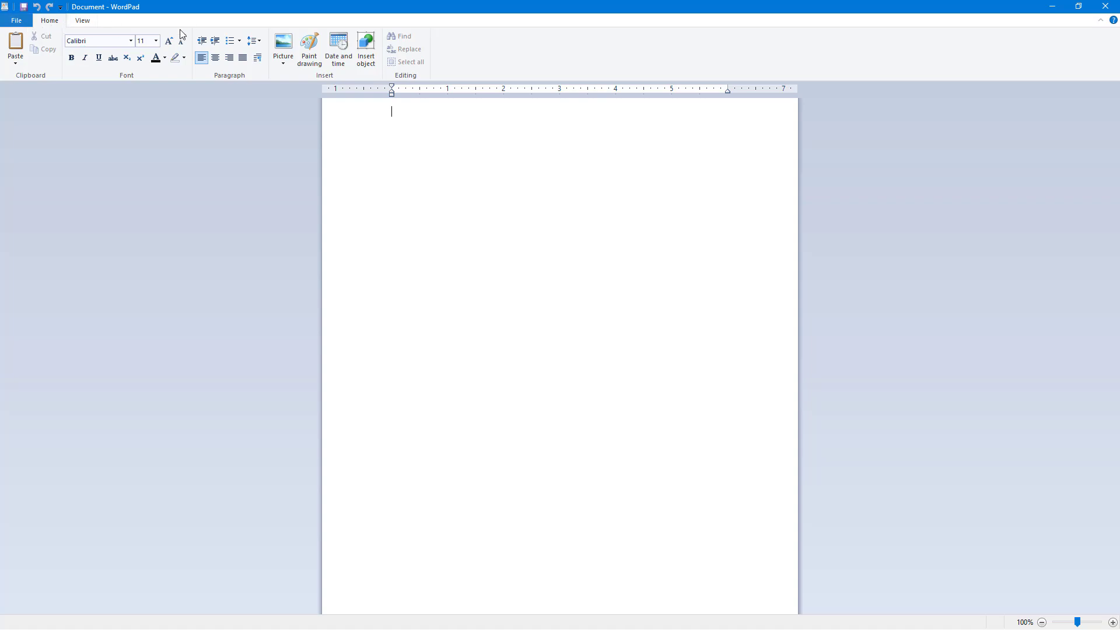
click(15, 20)
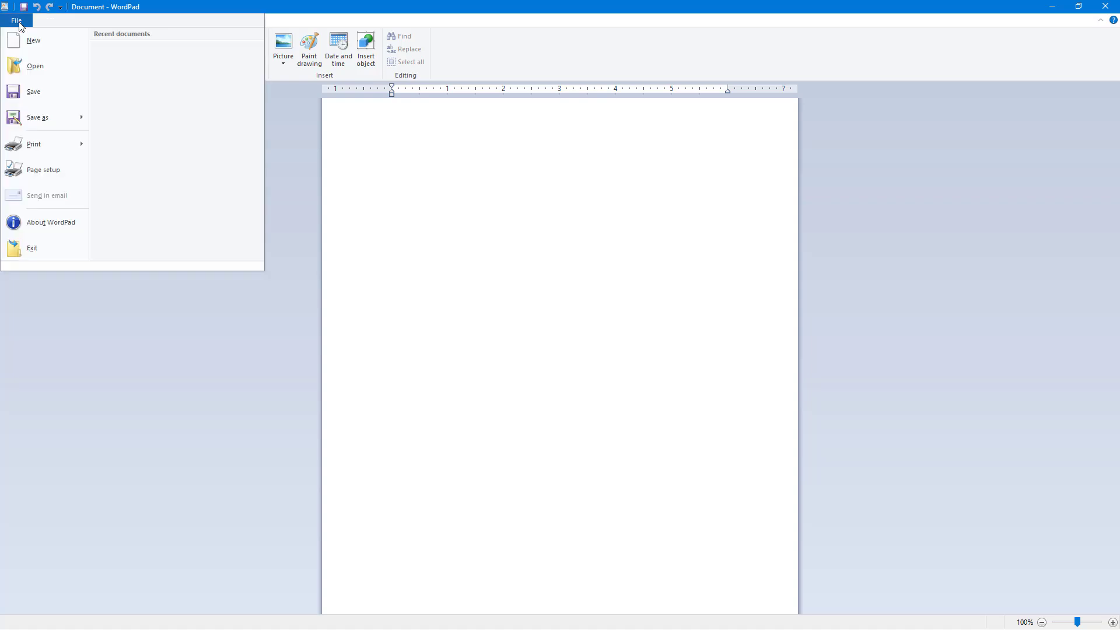
click(81, 20)
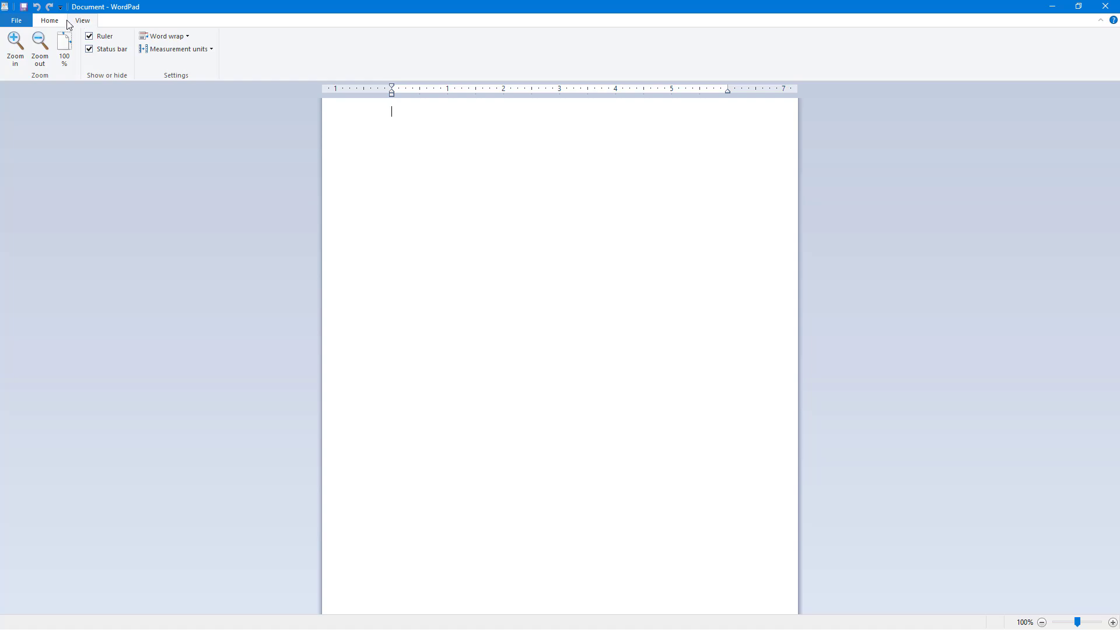
- Look over the Home formatting commands and the View display settings, then magnify the document to 300%
click(49, 20)
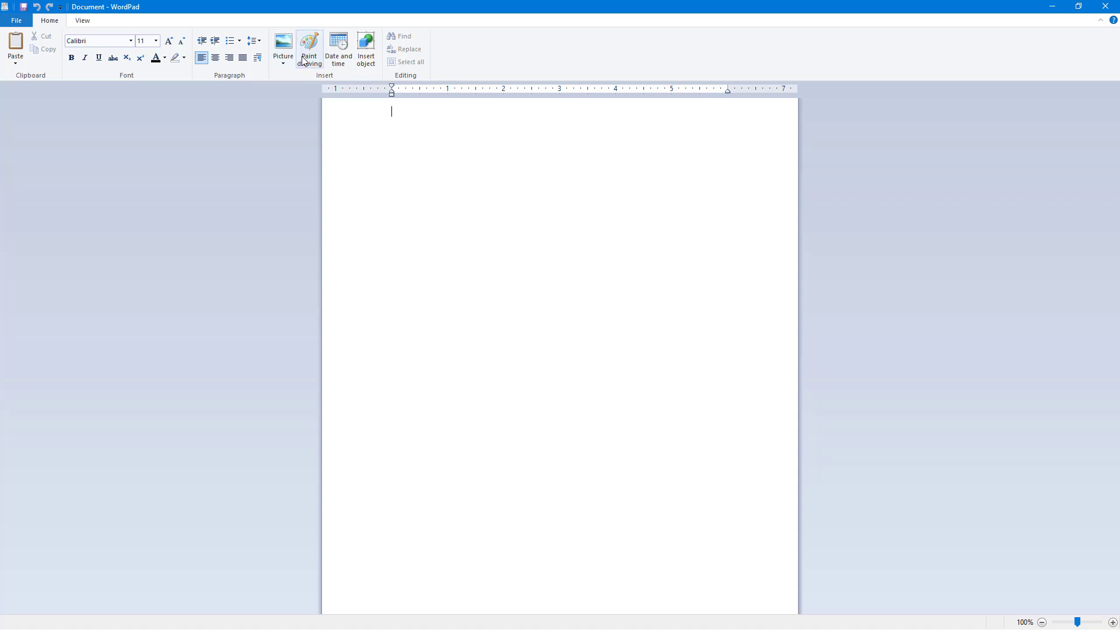
mouse_move(142, 80)
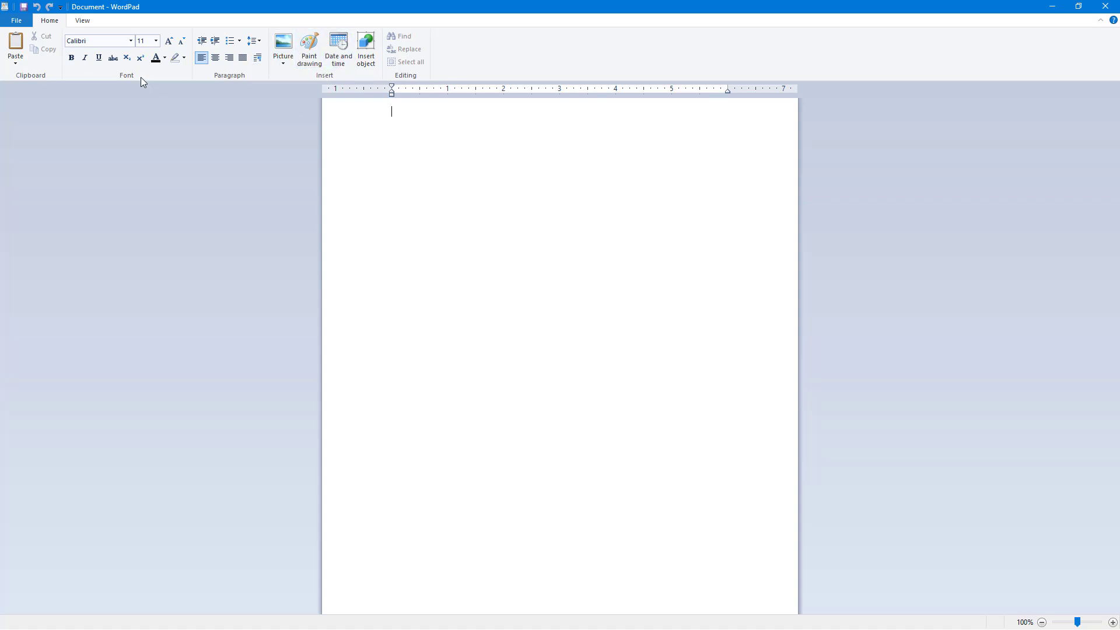
click(82, 19)
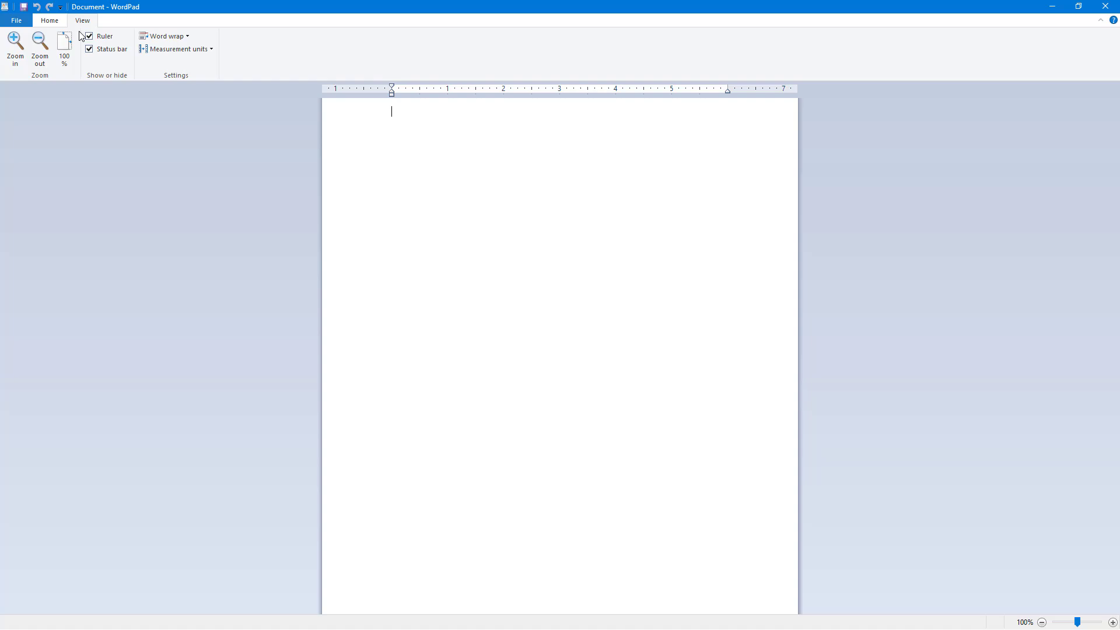
mouse_move(141, 51)
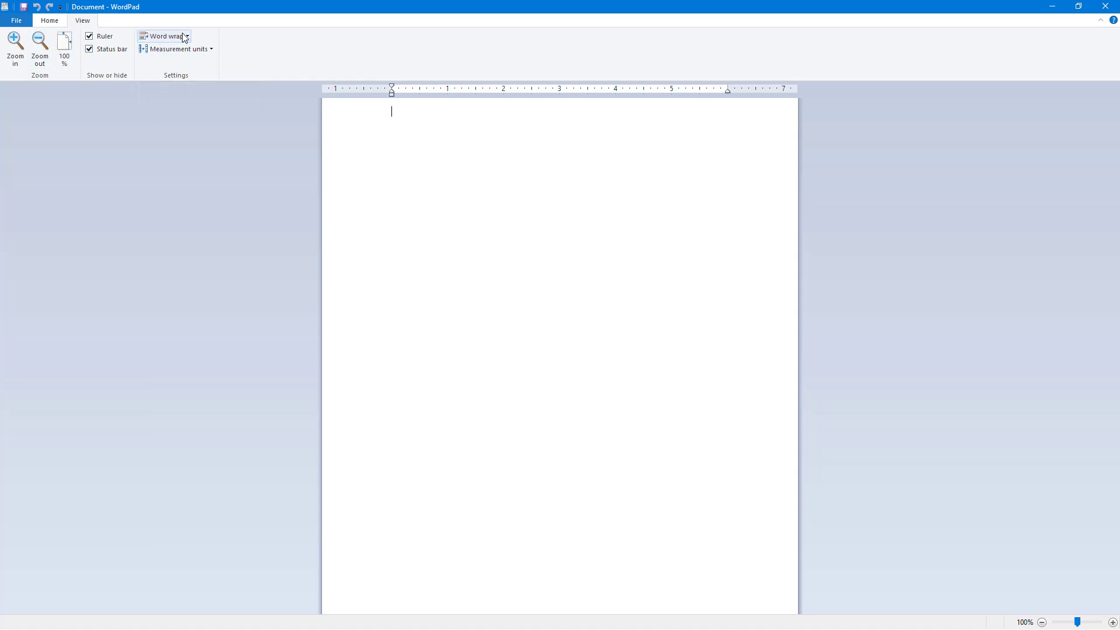
mouse_move(164, 63)
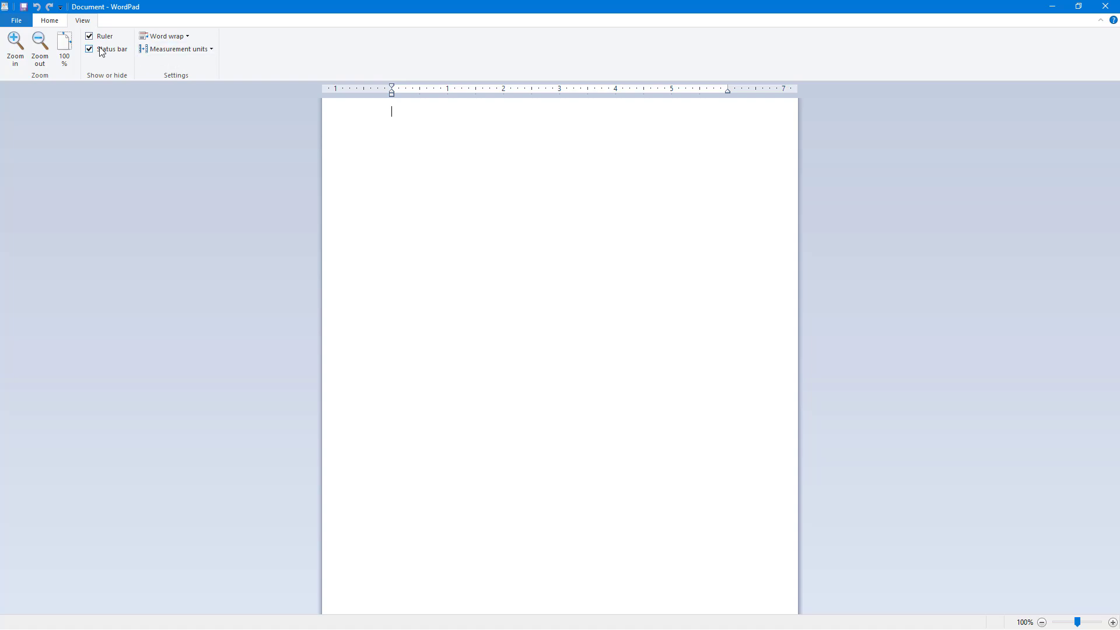
click(16, 20)
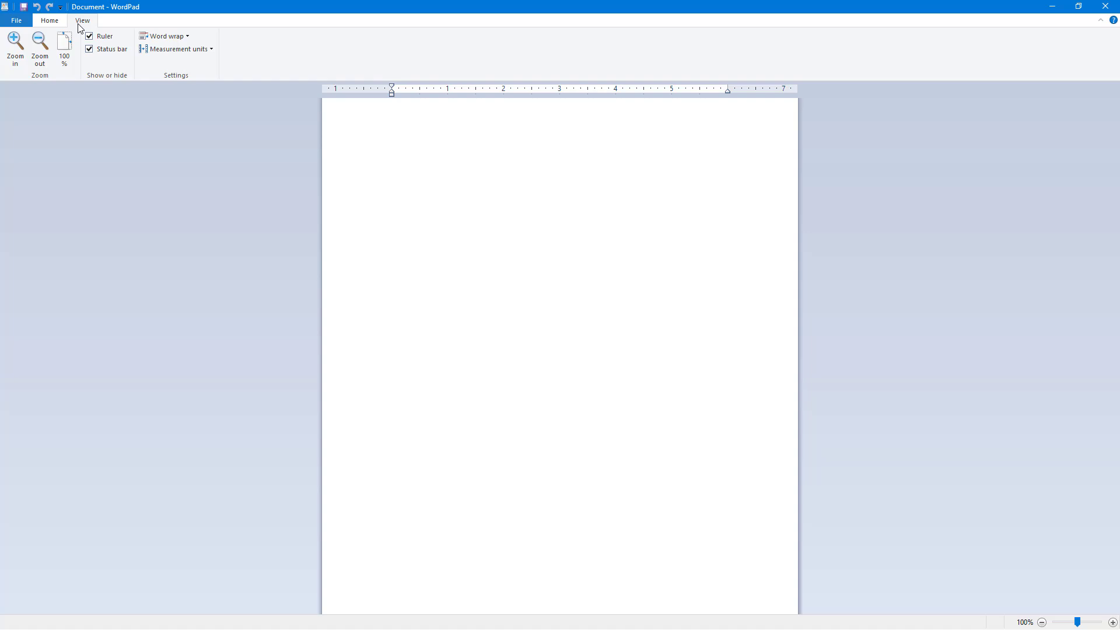
mouse_move(111, 49)
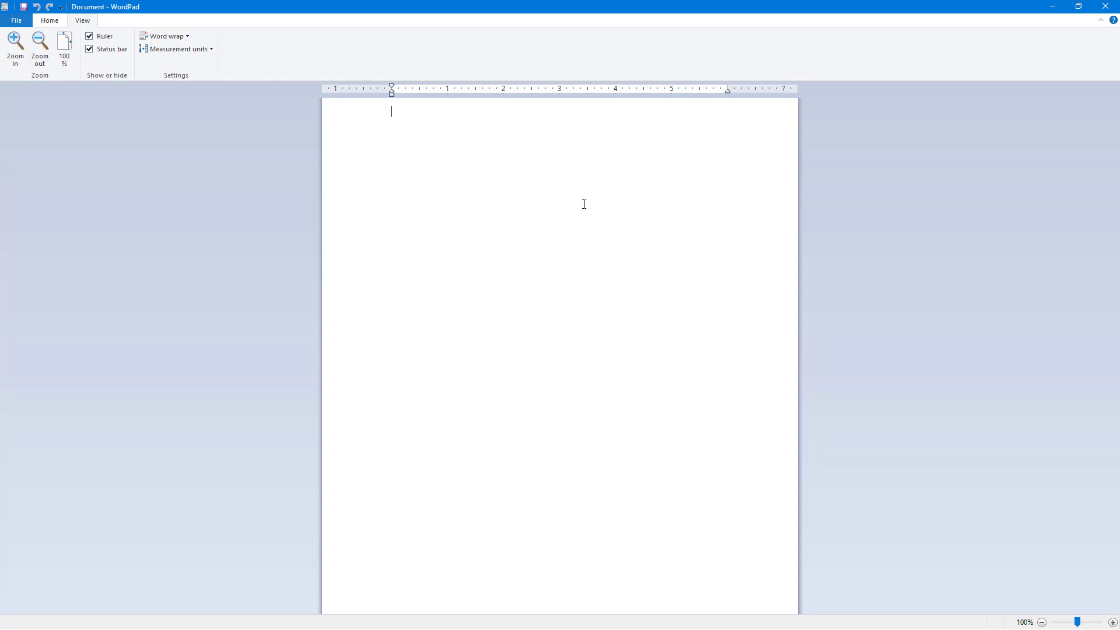
mouse_move(819, 408)
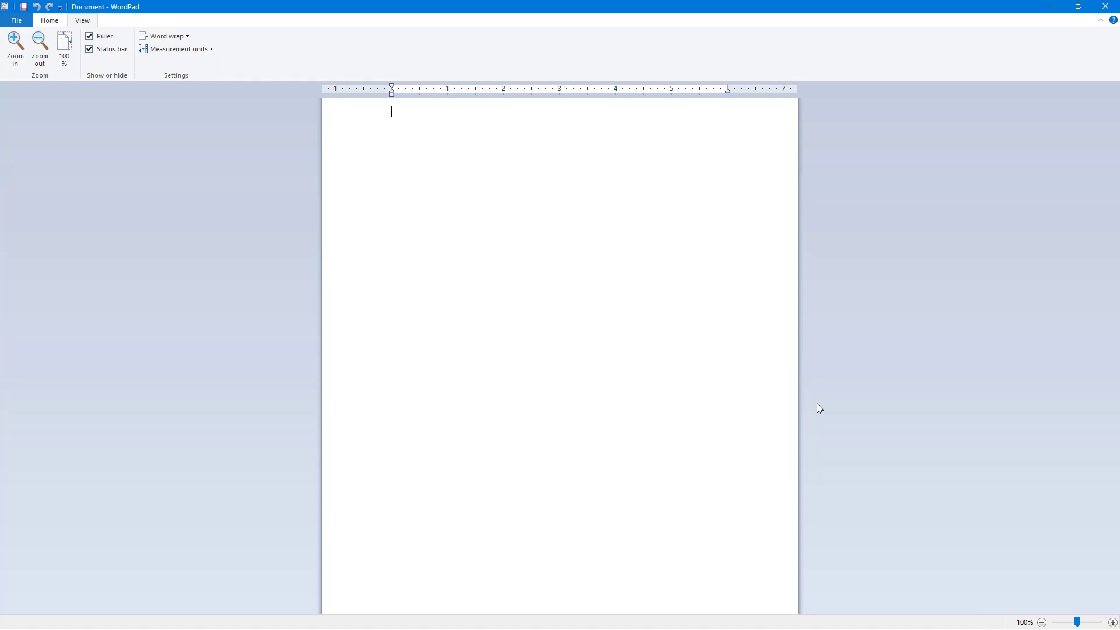
mouse_move(1080, 627)
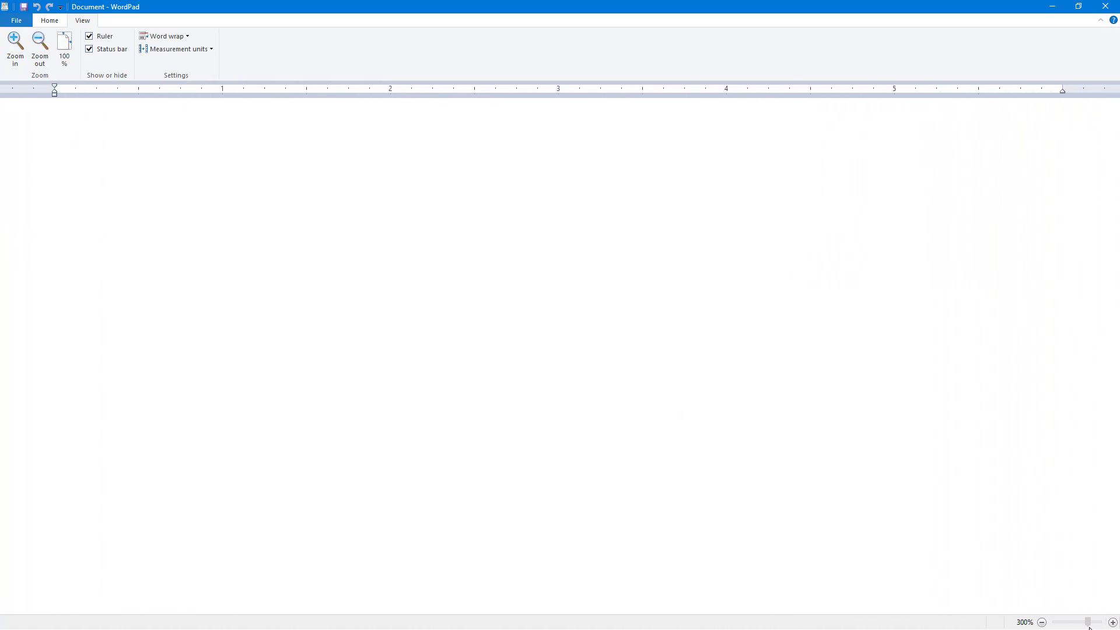
- Bring the document magnification back to 156% with the status bar zoom slider
drag(1087, 622, 1088, 622)
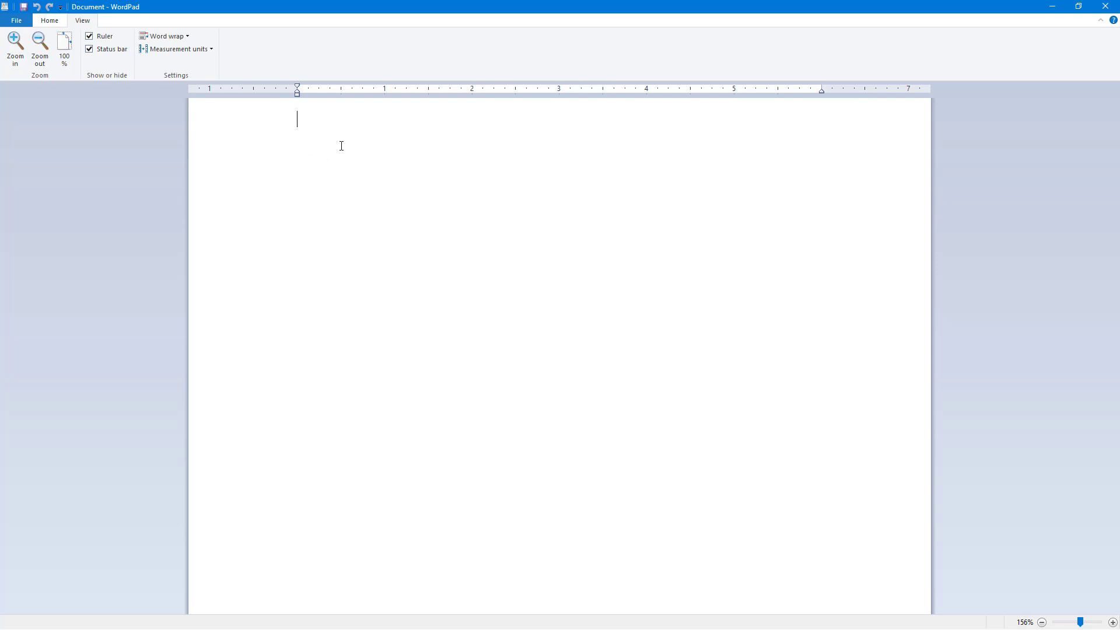
- Enter the word 'Hello' on the first line of the document
text(Hello)
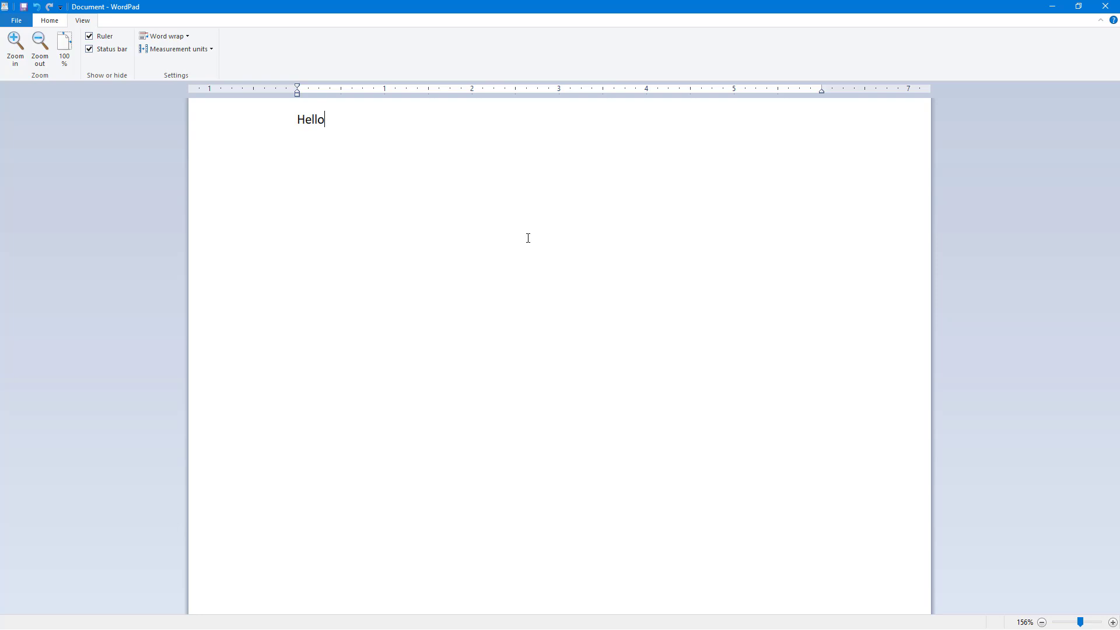
mouse_move(542, 264)
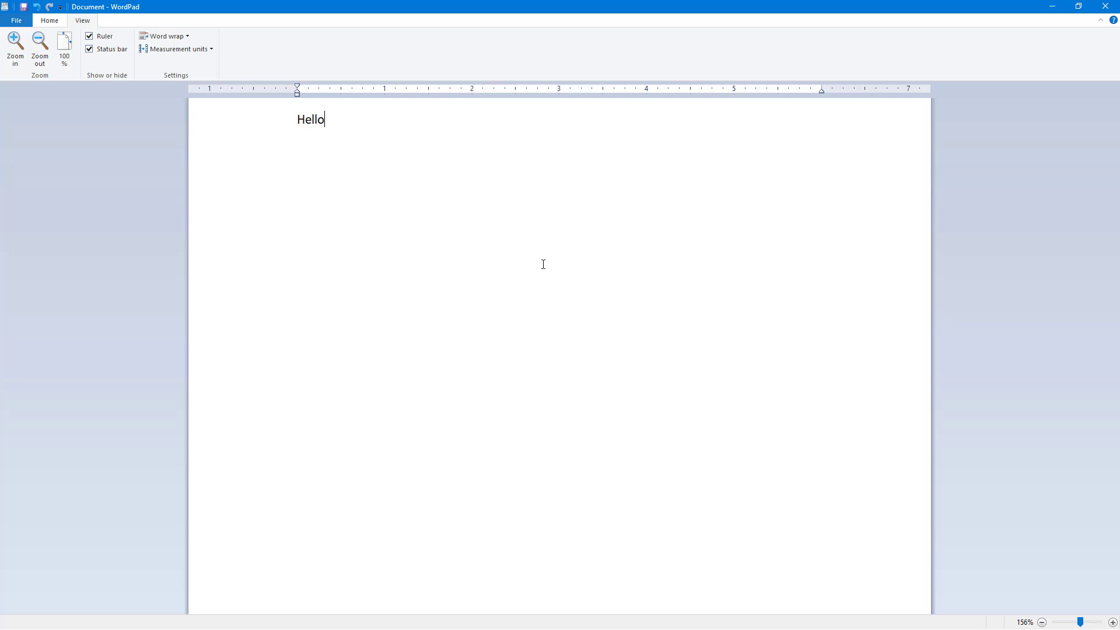
mouse_move(539, 260)
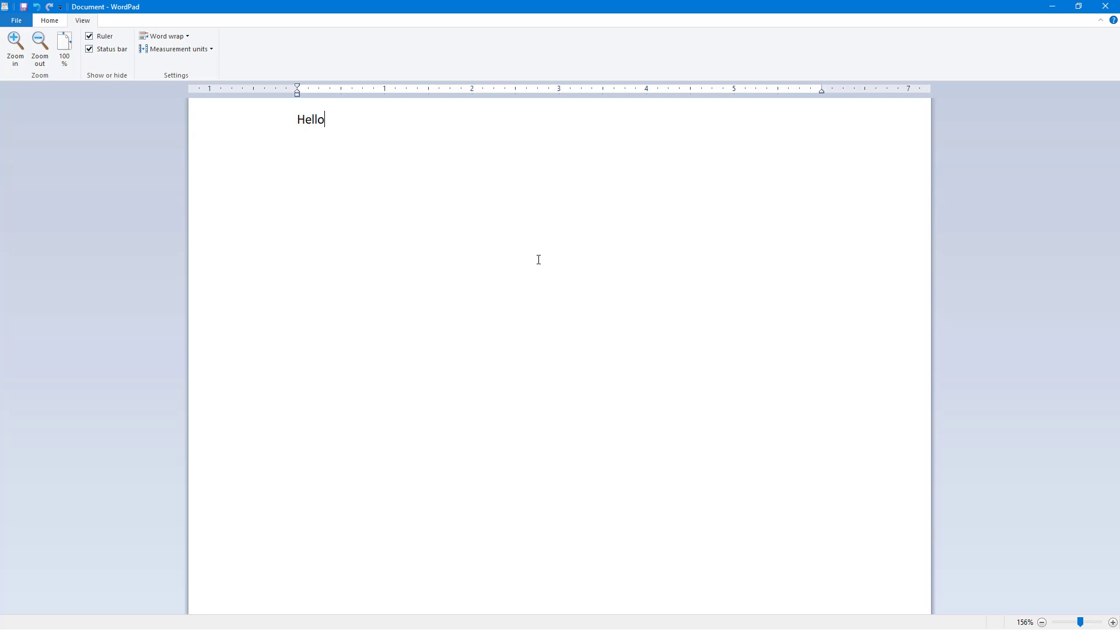
mouse_move(425, 186)
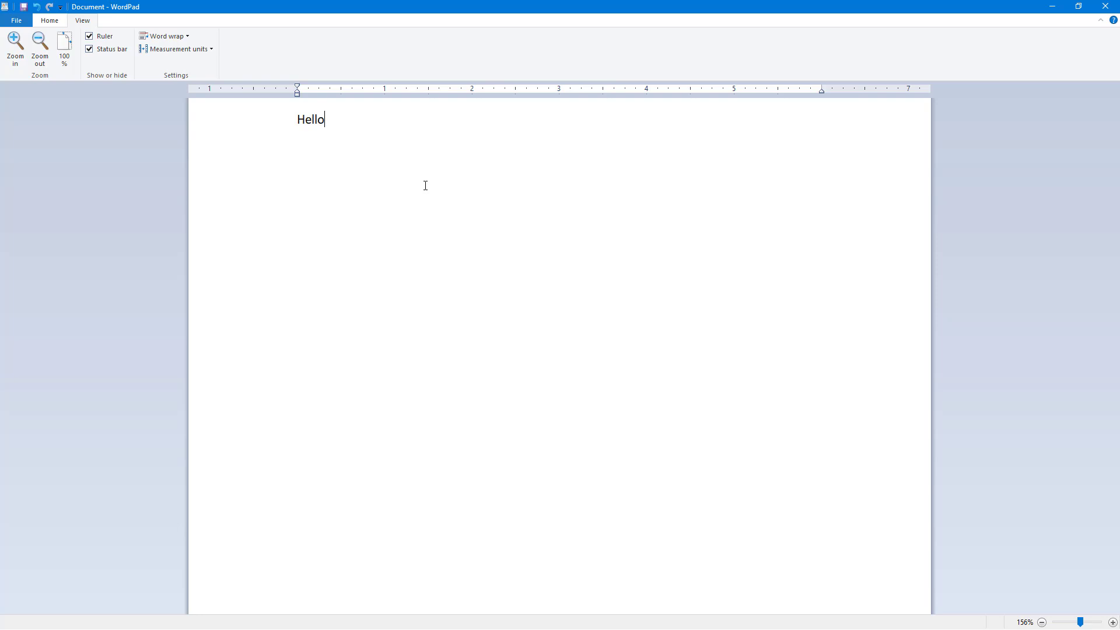
mouse_move(475, 183)
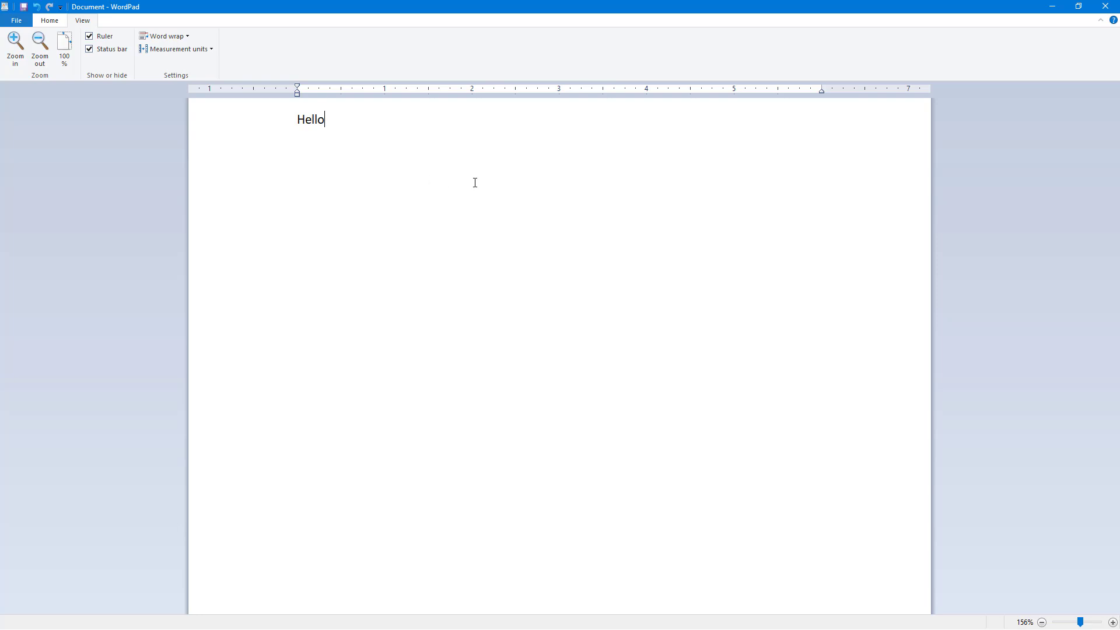